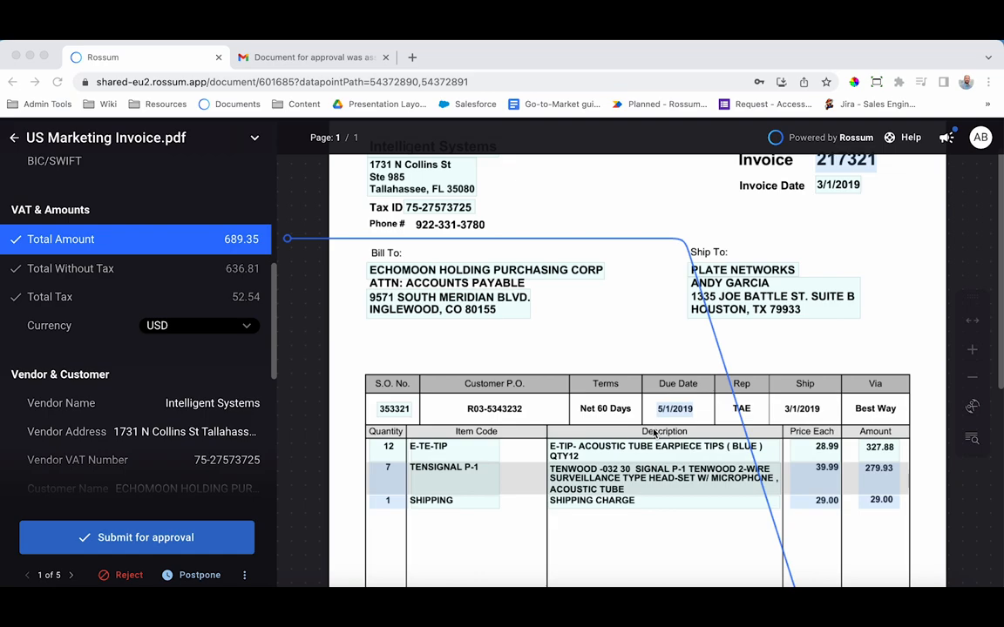
mouse_move(264, 447)
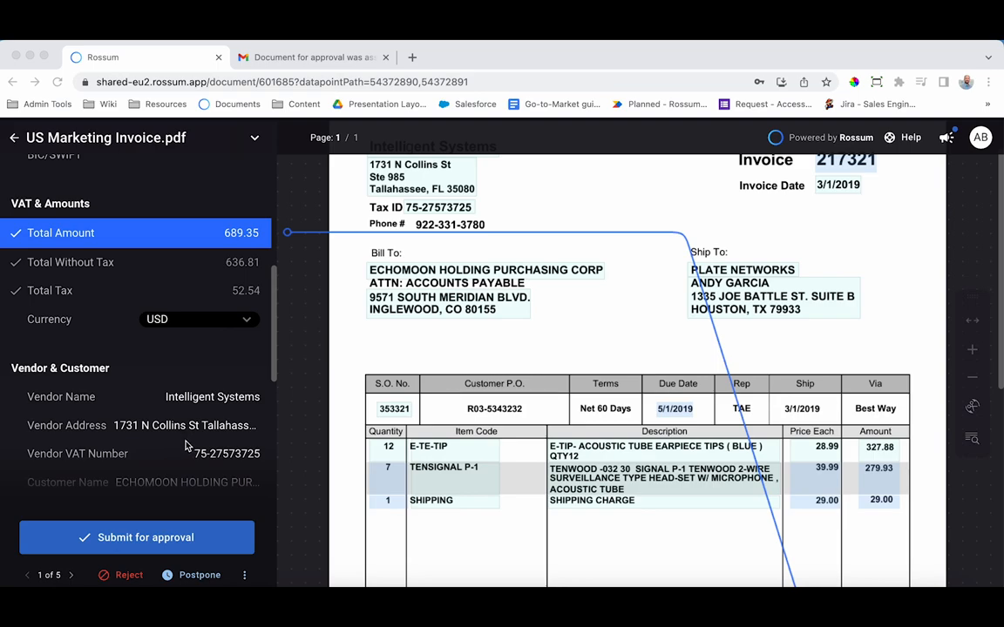
mouse_move(240, 224)
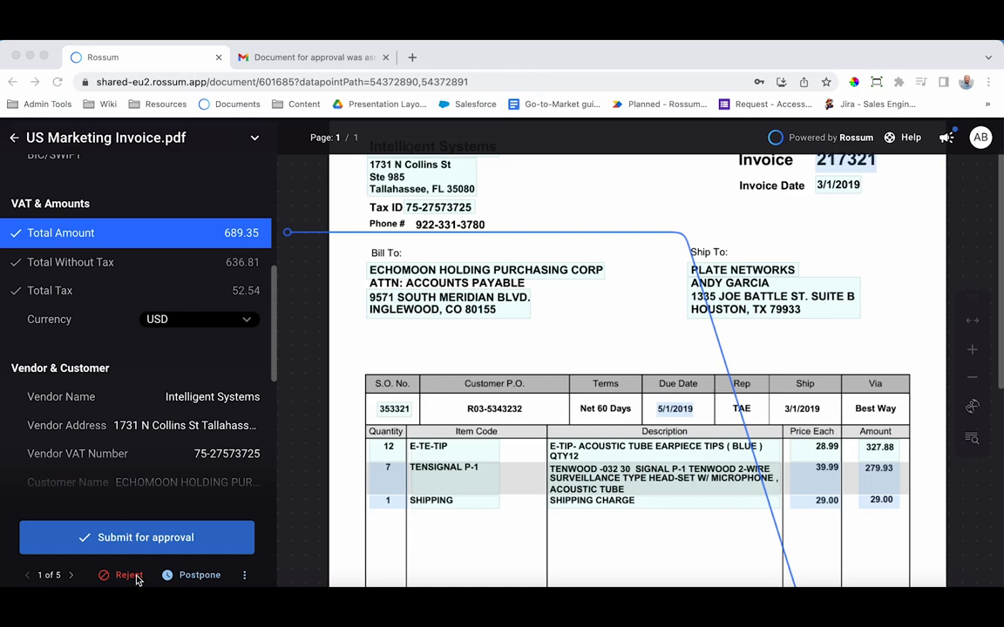
- Review Standard Invoices pending approval, then open the ACME Corp Manual Invoices queue
left_click(137, 537)
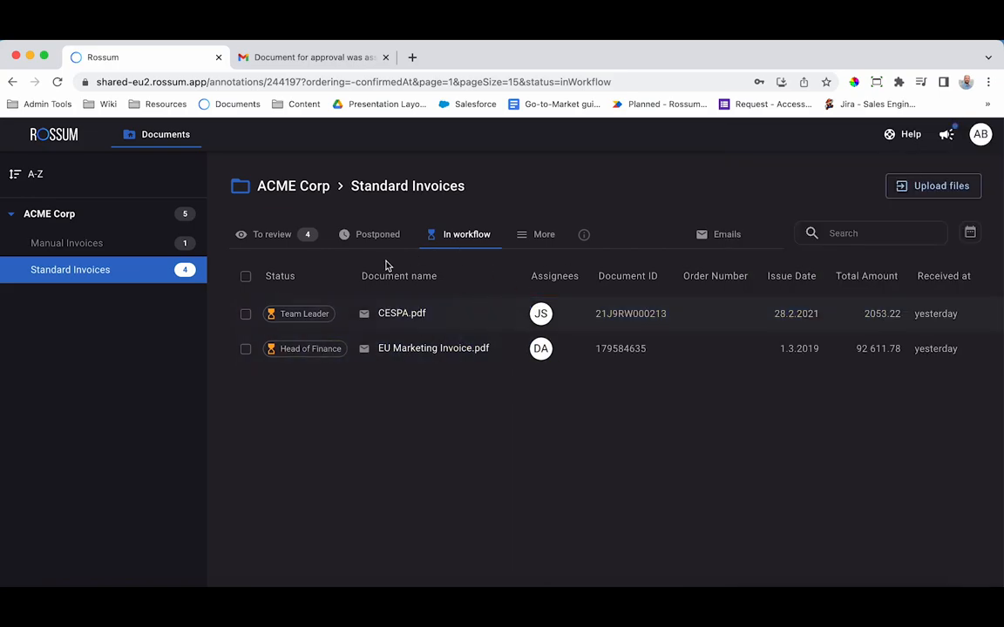
mouse_move(548, 270)
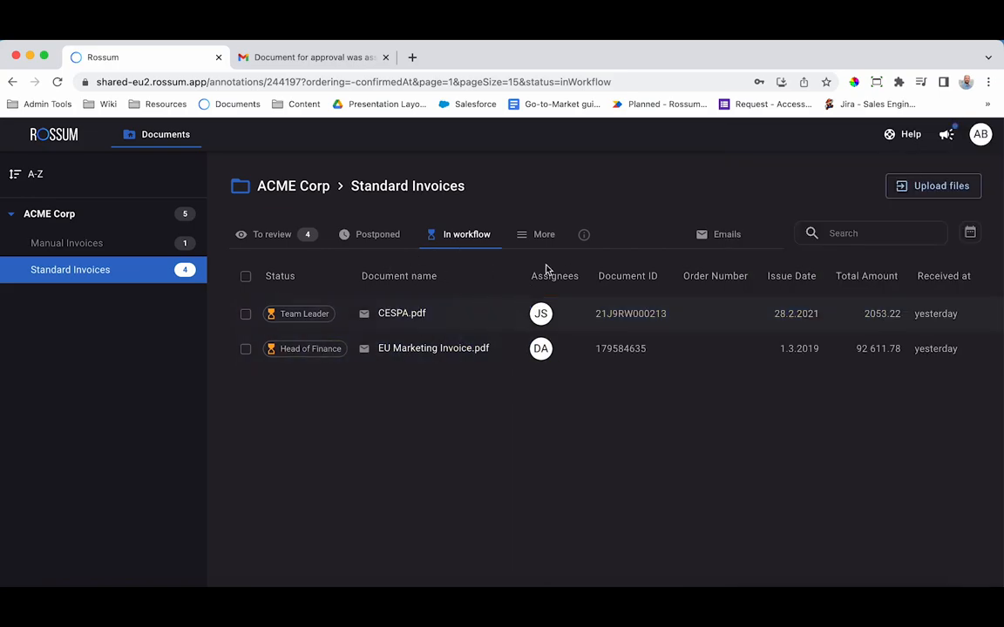
mouse_move(573, 313)
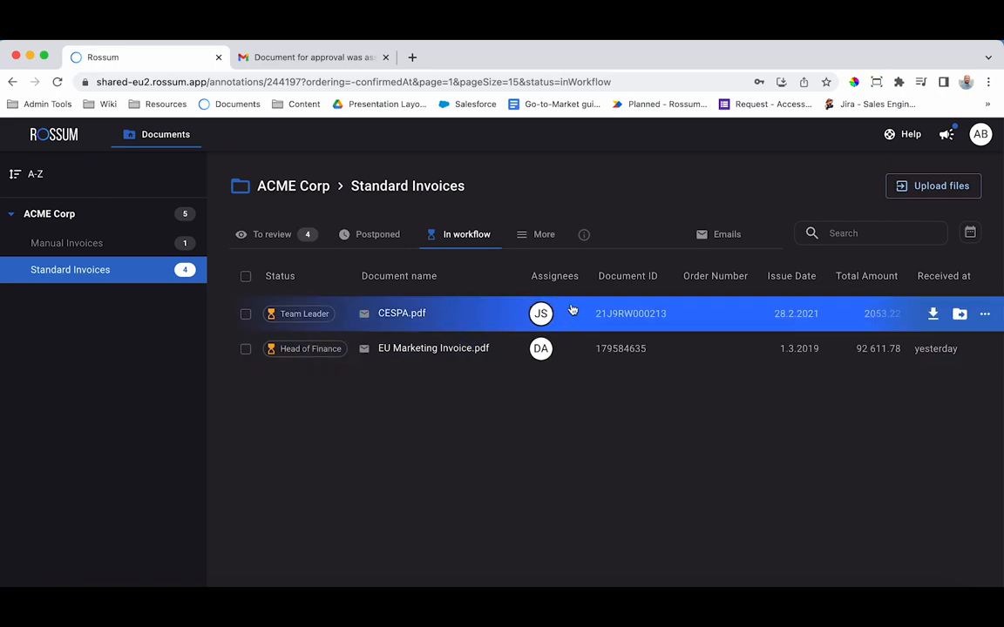
left_click(67, 243)
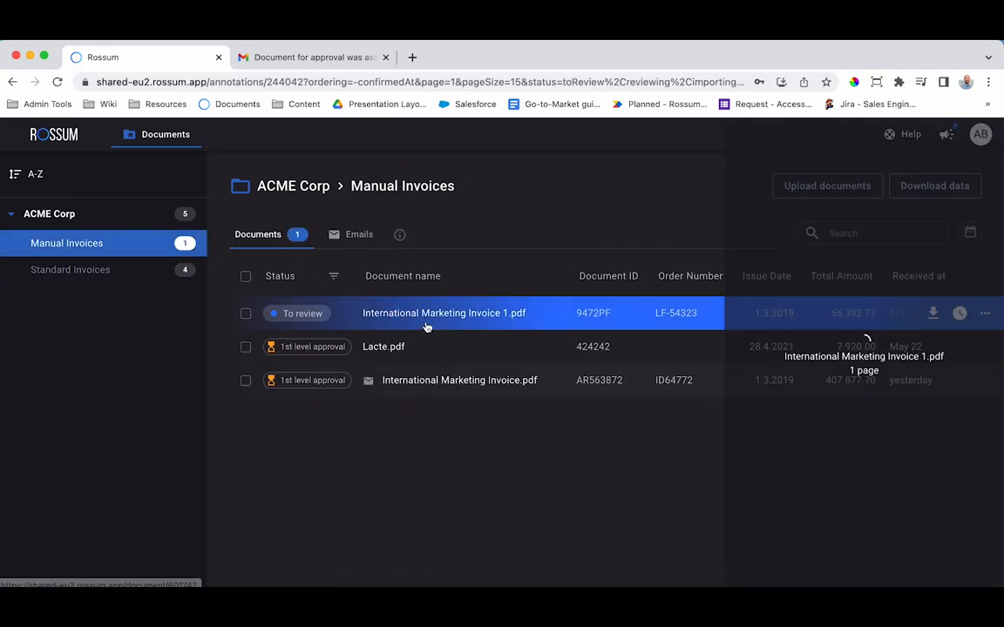
left_click(444, 313)
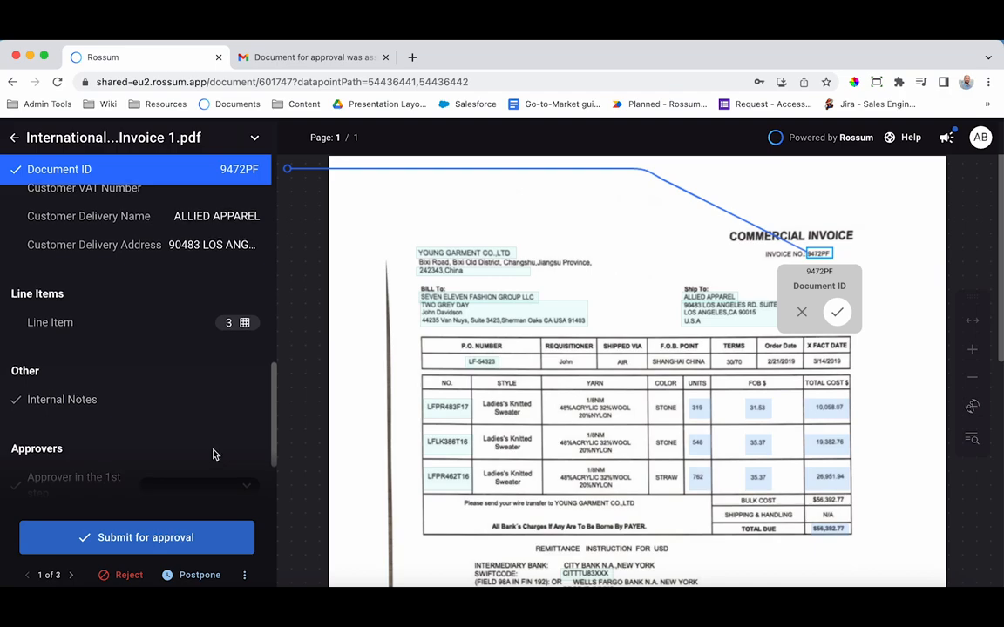
left_click(135, 384)
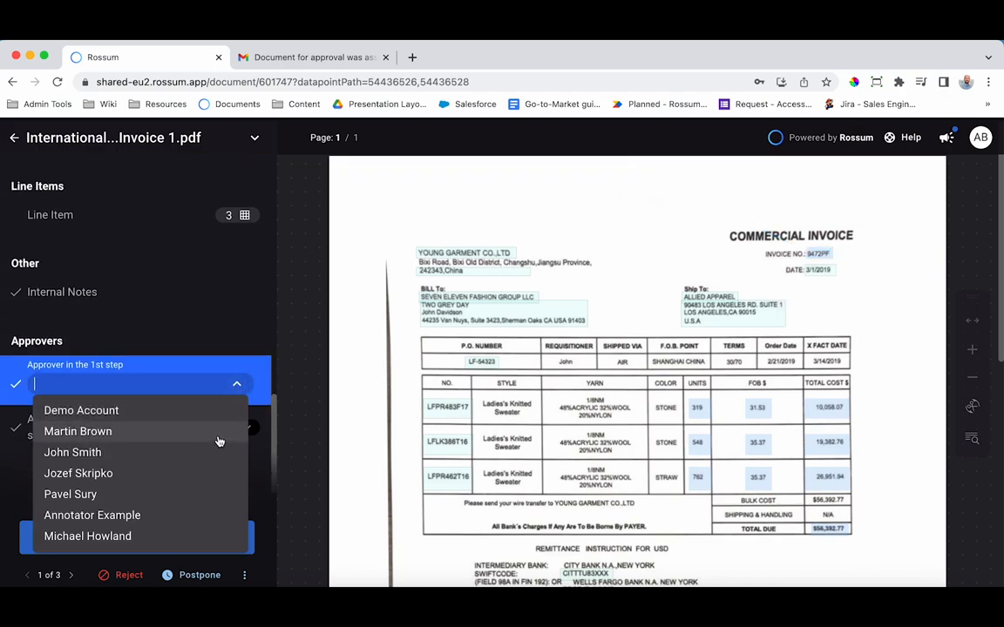
left_click(87, 536)
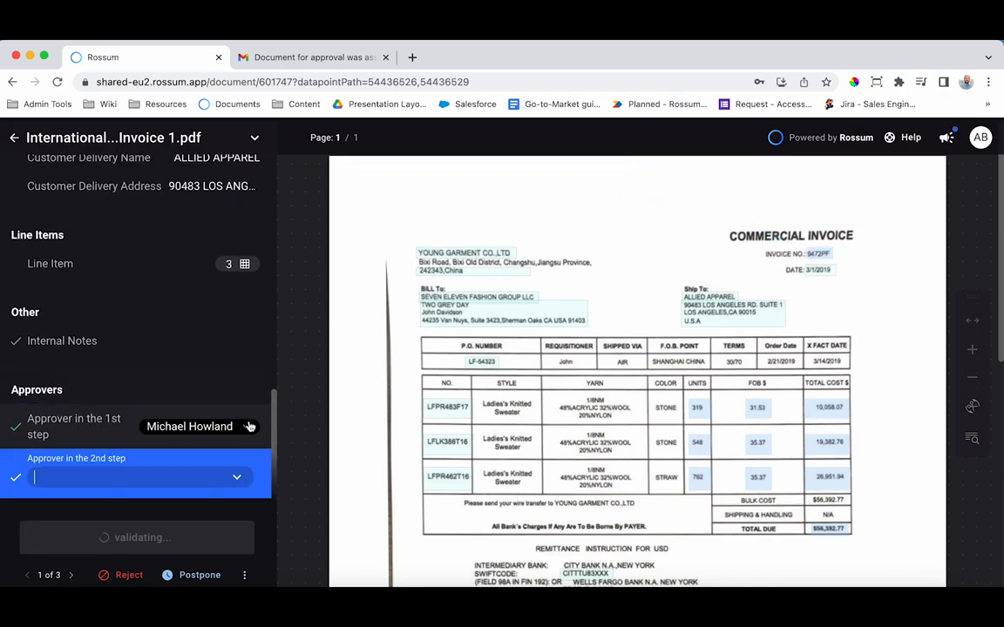
left_click(135, 476)
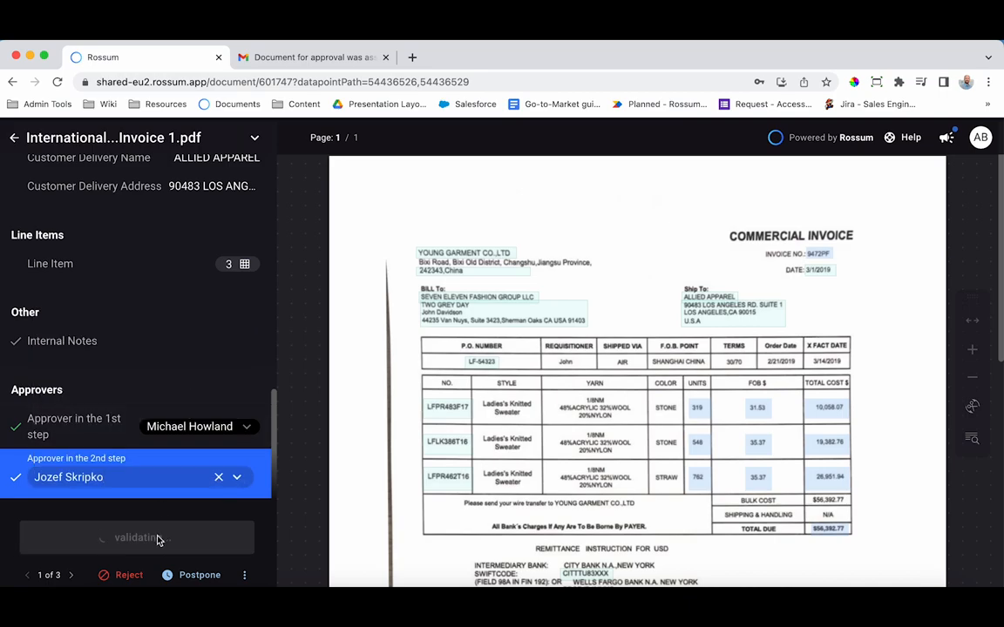
left_click(137, 538)
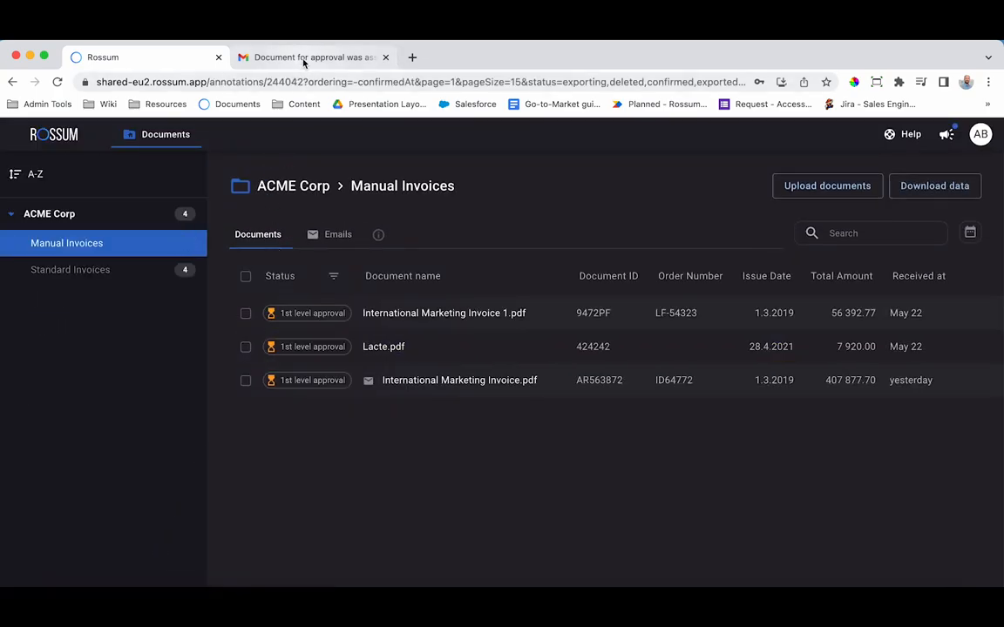
- Open the Lacte.pdf approval link from the Gmail email in an incognito window
left_click(311, 57)
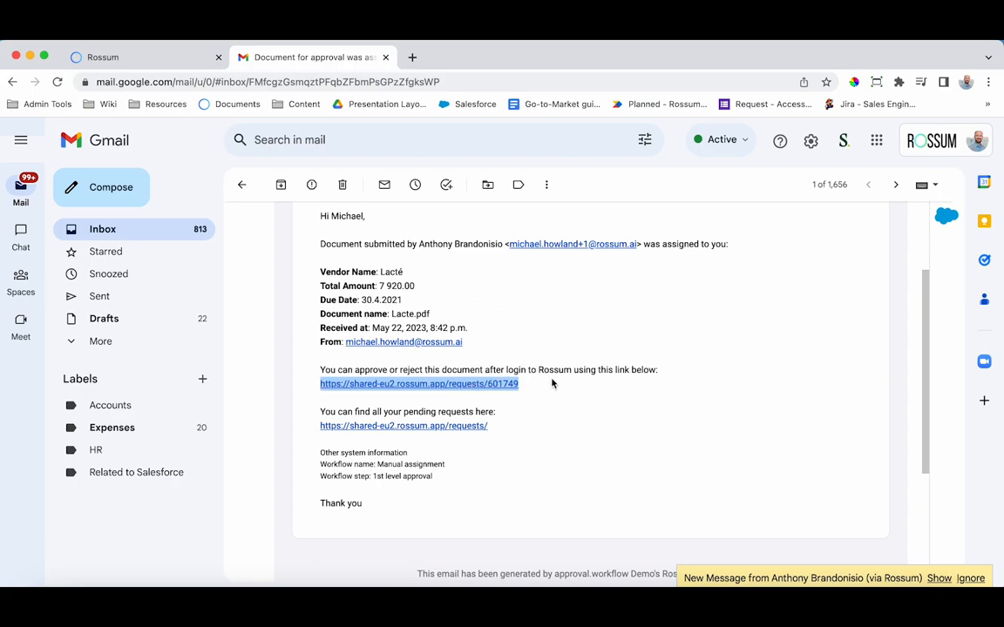
mouse_move(448, 366)
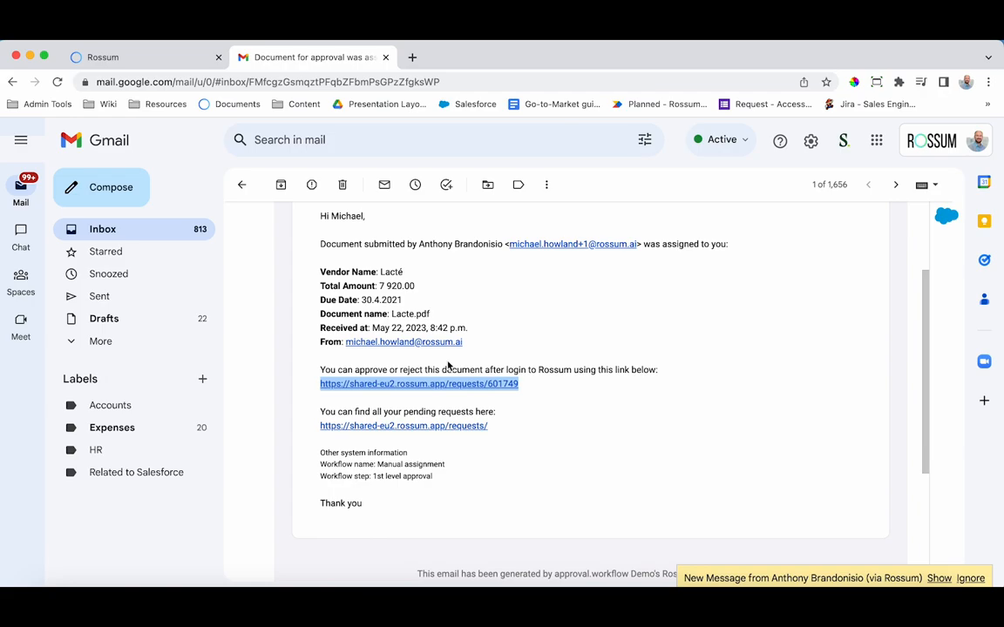
right_click(418, 383)
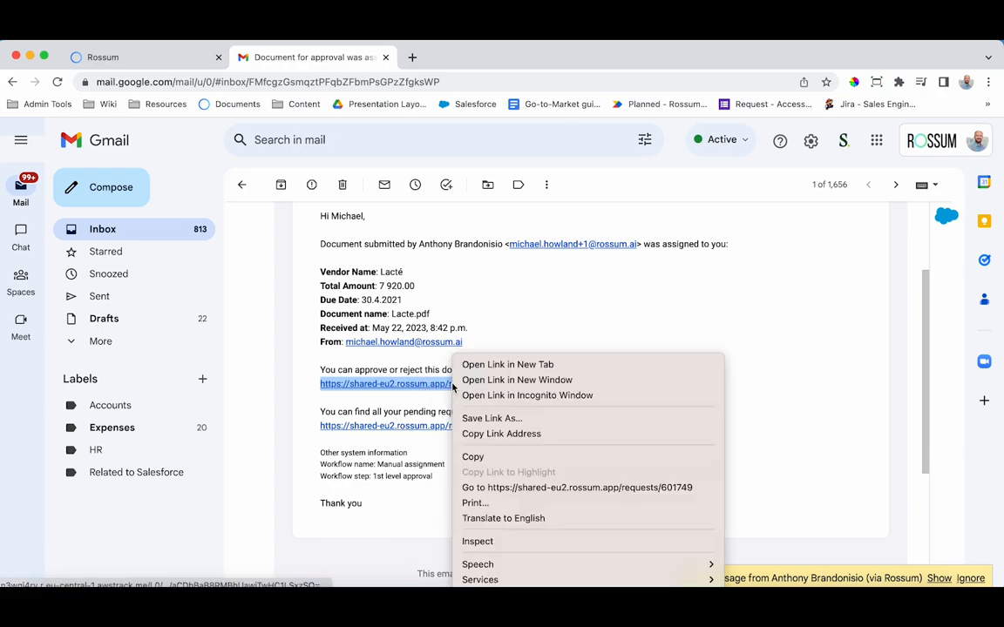
left_click(517, 380)
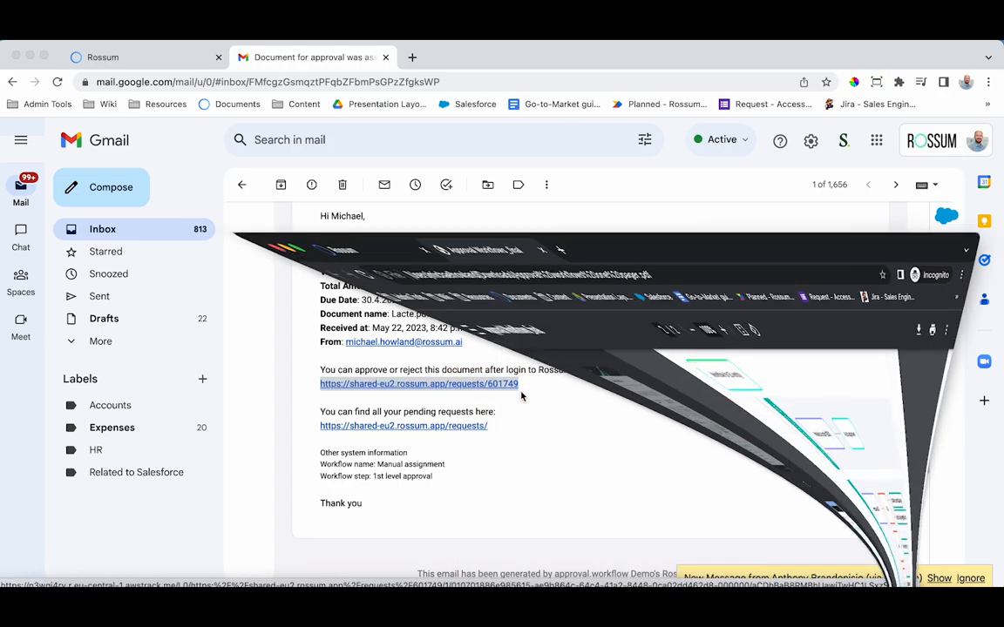
- Approve the Lacté invoice for 7 920.00 and confirm in the dialog
left_click(419, 383)
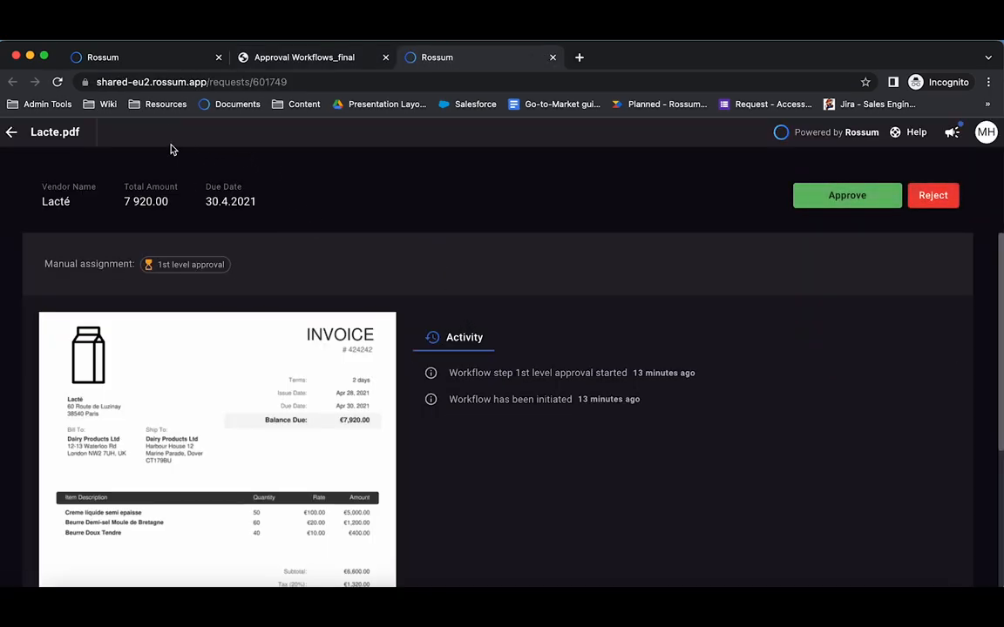
mouse_move(748, 294)
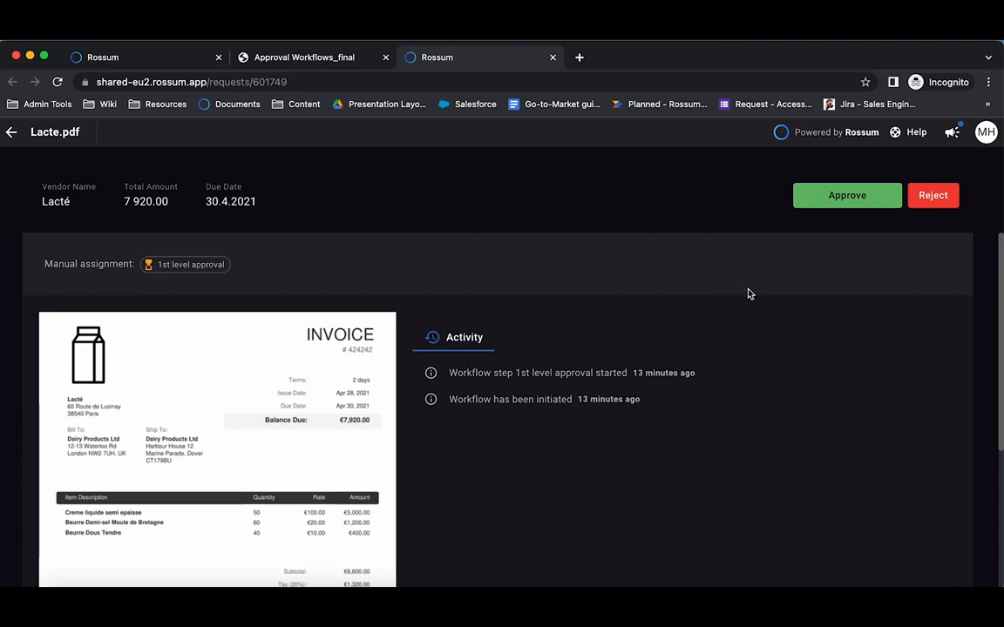
mouse_move(425, 238)
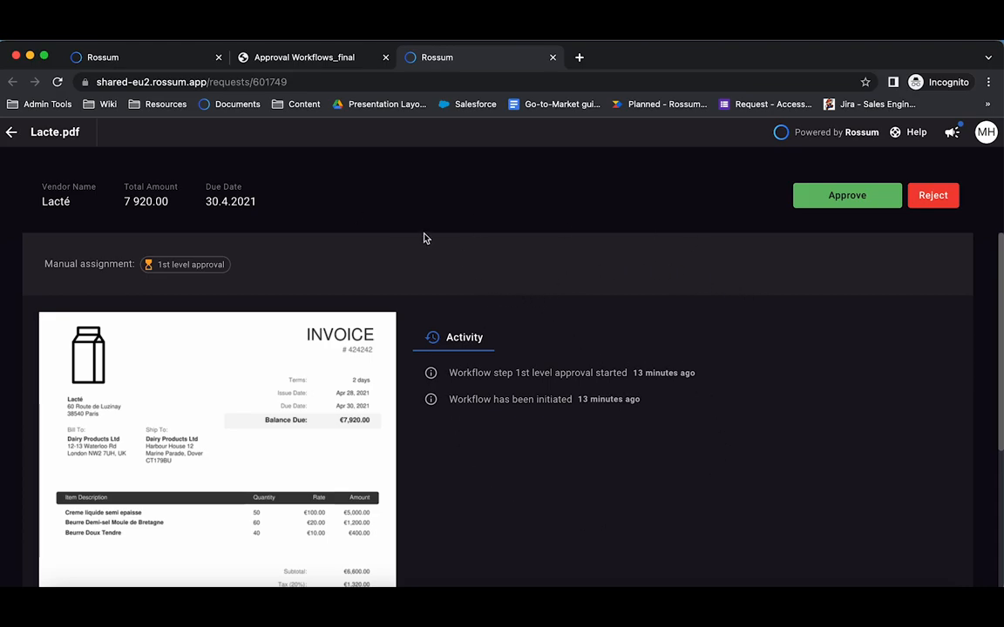
mouse_move(253, 177)
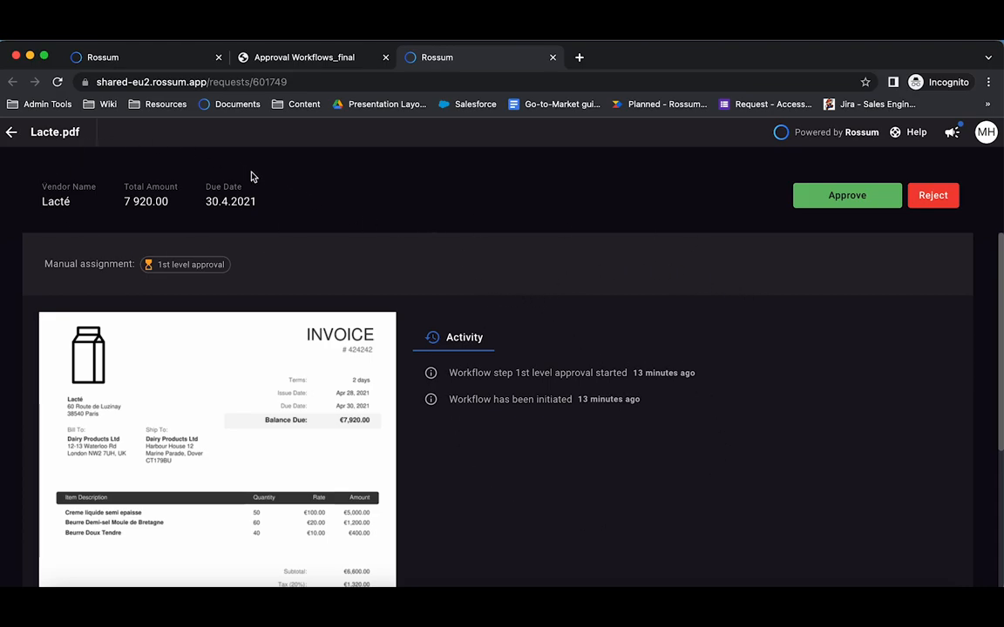
mouse_move(893, 256)
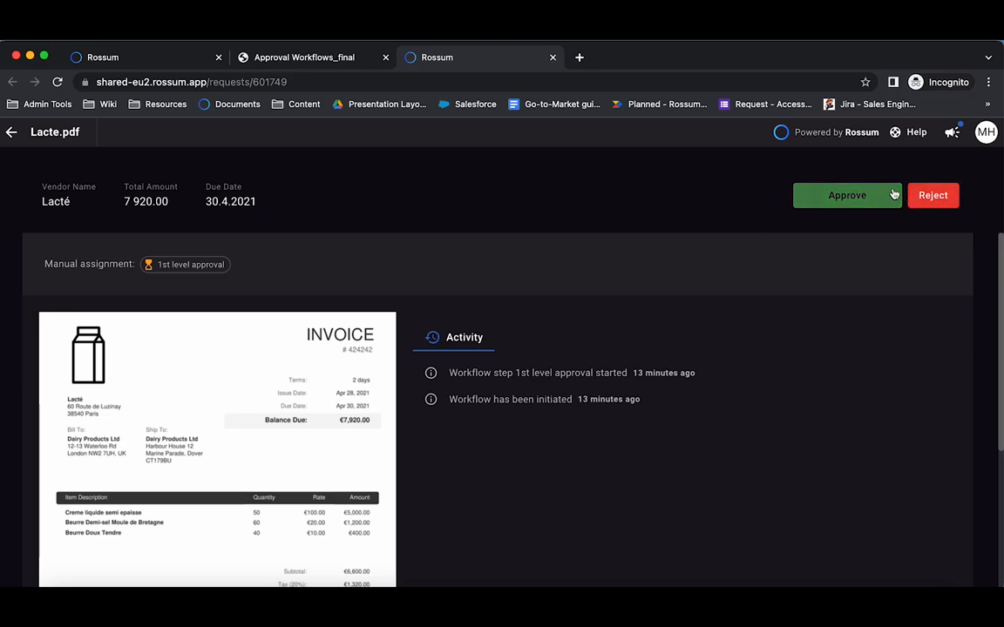
mouse_move(953, 166)
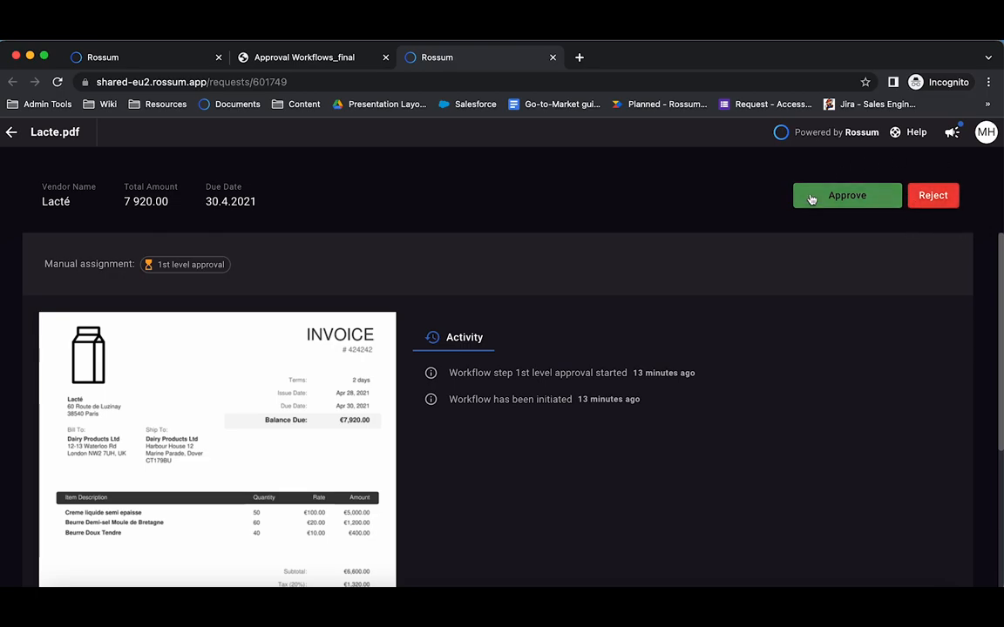
left_click(846, 195)
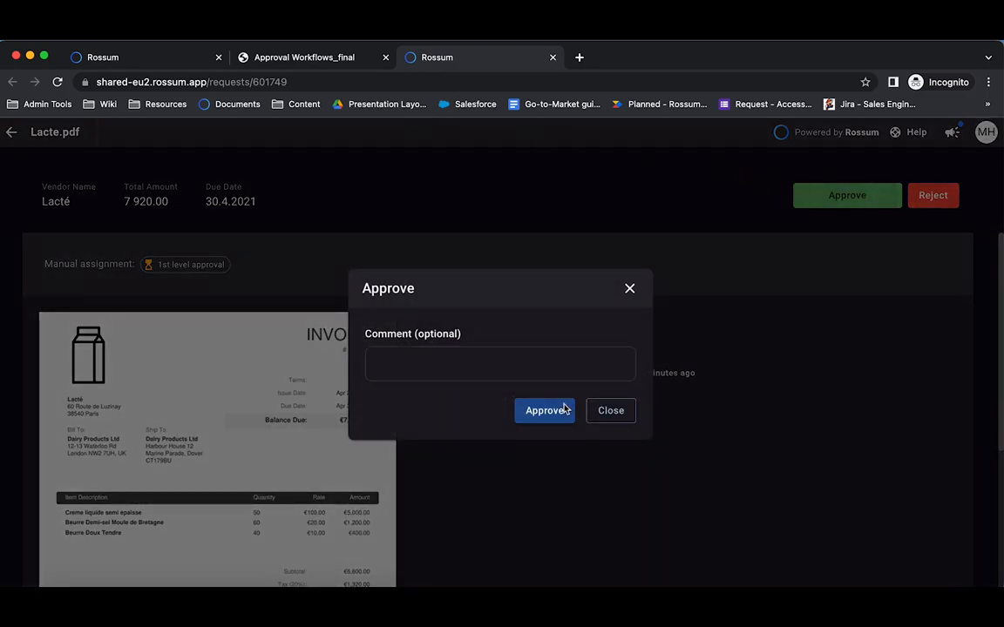
left_click(545, 411)
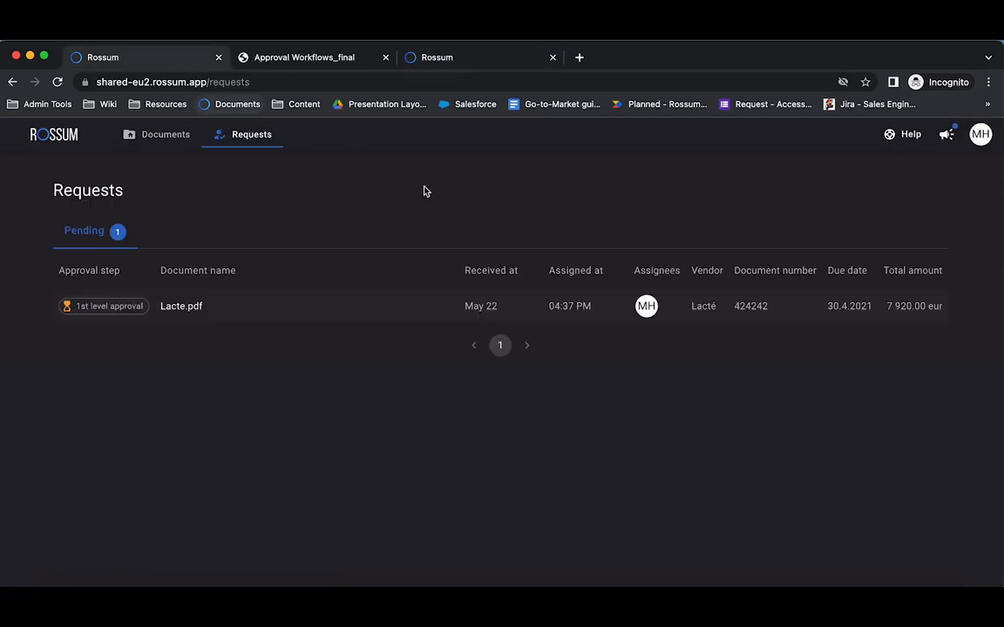
mouse_move(488, 214)
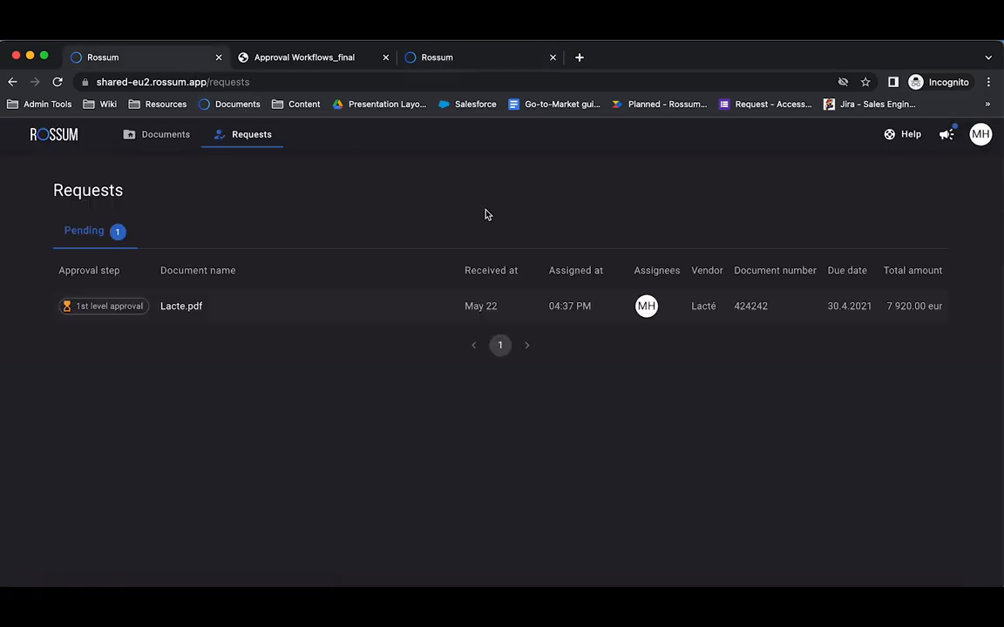
mouse_move(608, 232)
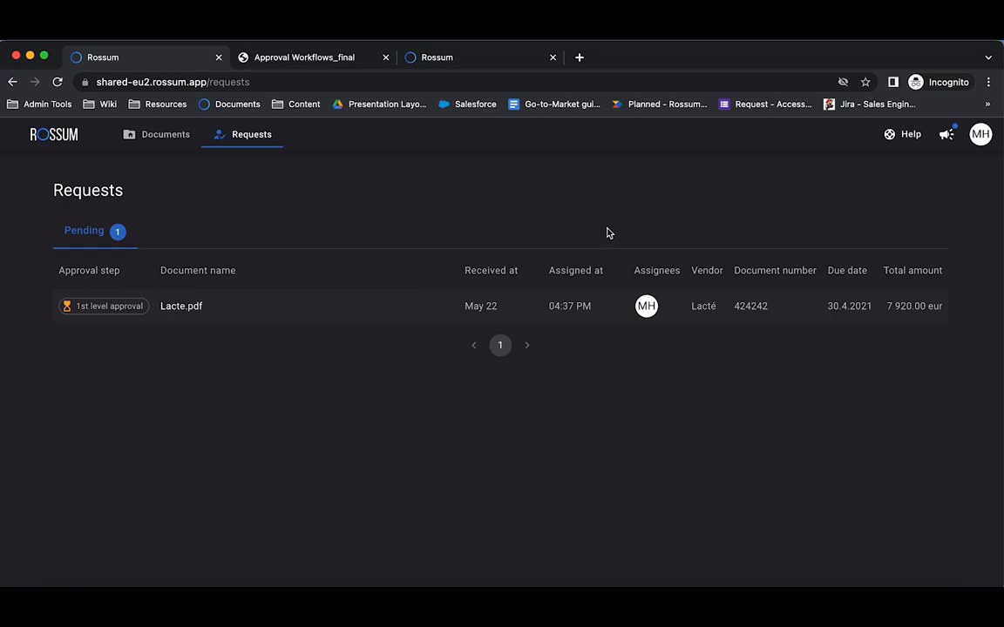
mouse_move(658, 403)
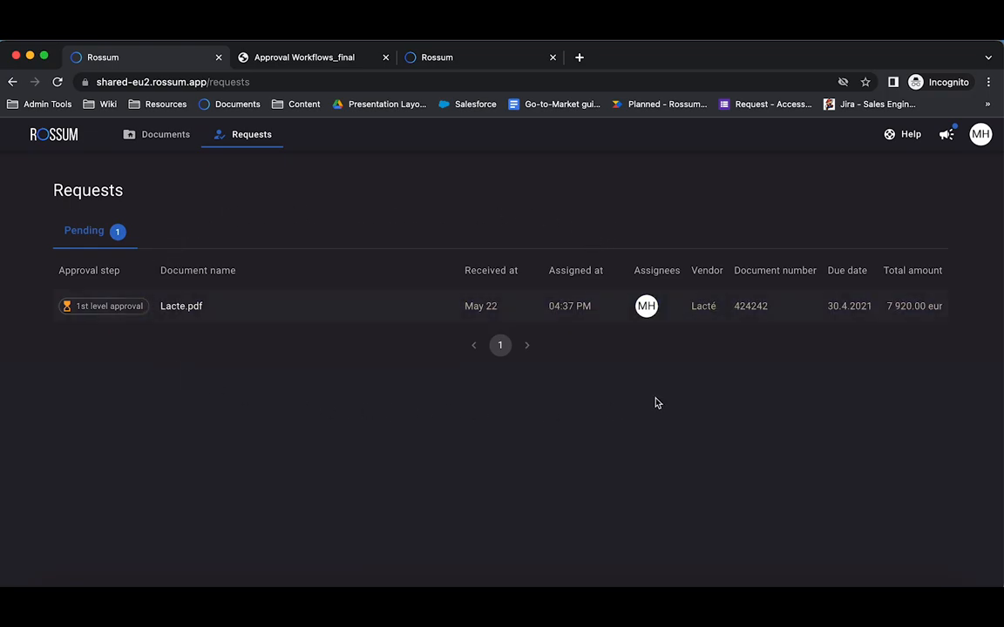
- Switch to the Approval Workflows_final PDF showing the sample EU-entity workflow
left_click(304, 57)
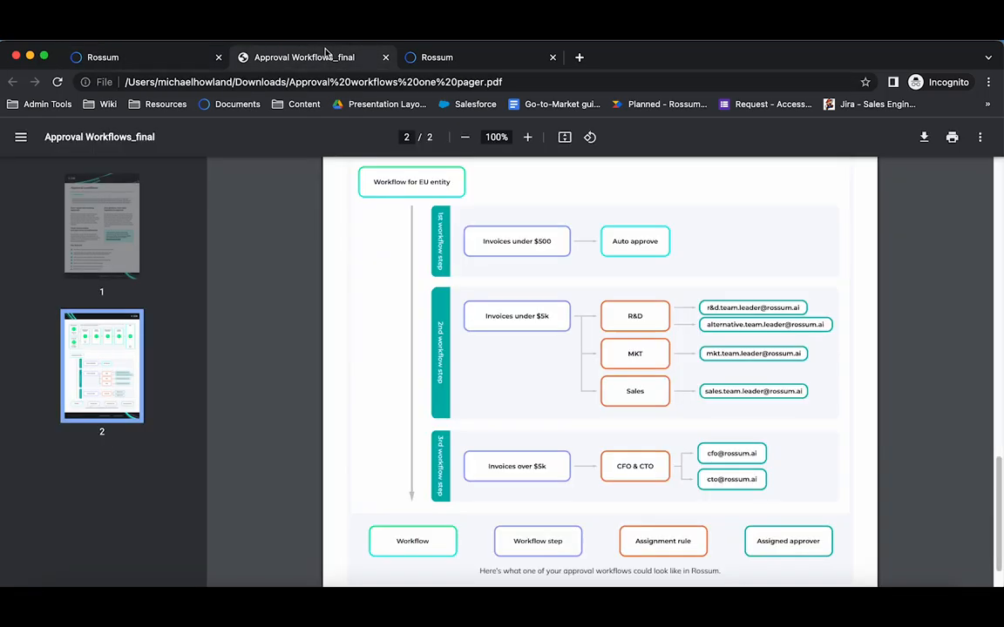
mouse_move(327, 56)
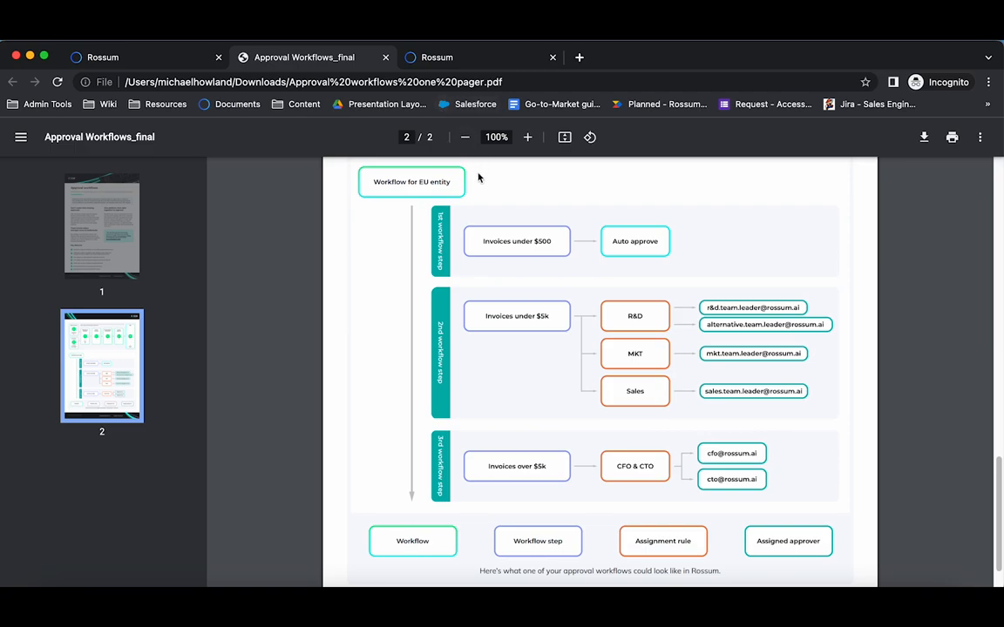
mouse_move(449, 252)
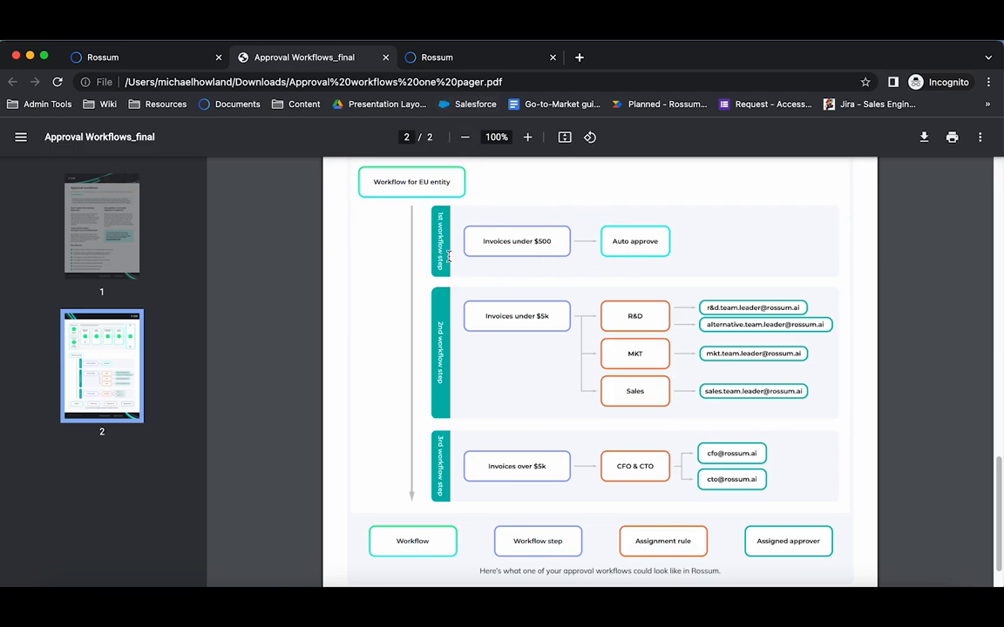
mouse_move(517, 210)
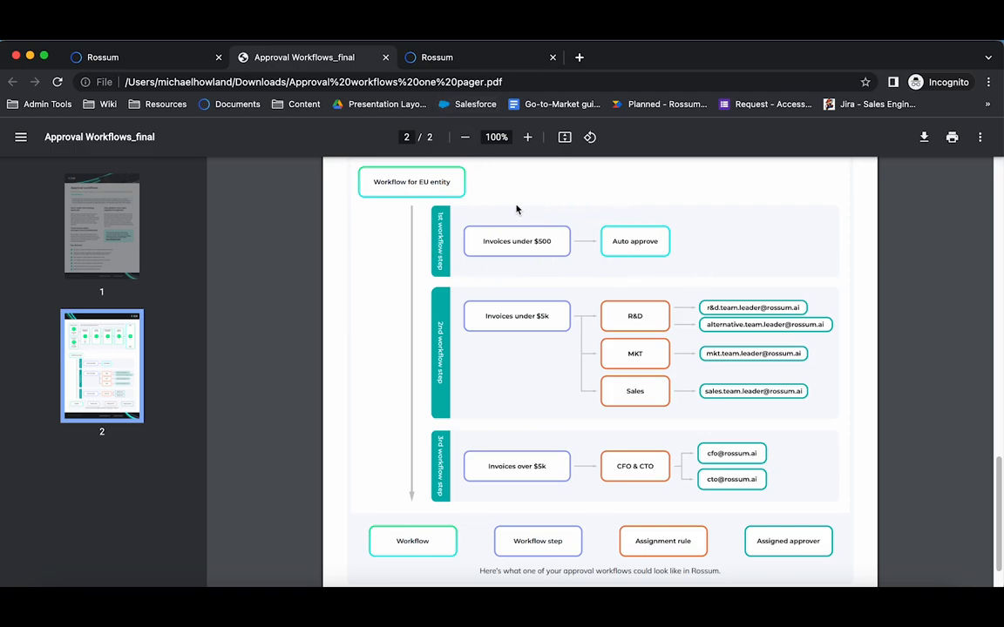
mouse_move(551, 290)
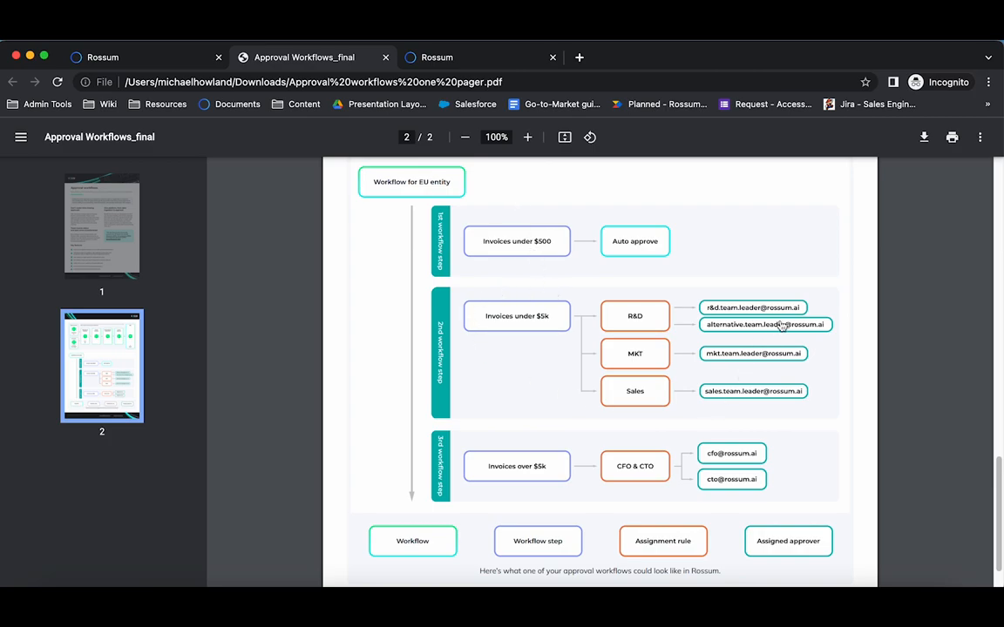
mouse_move(770, 343)
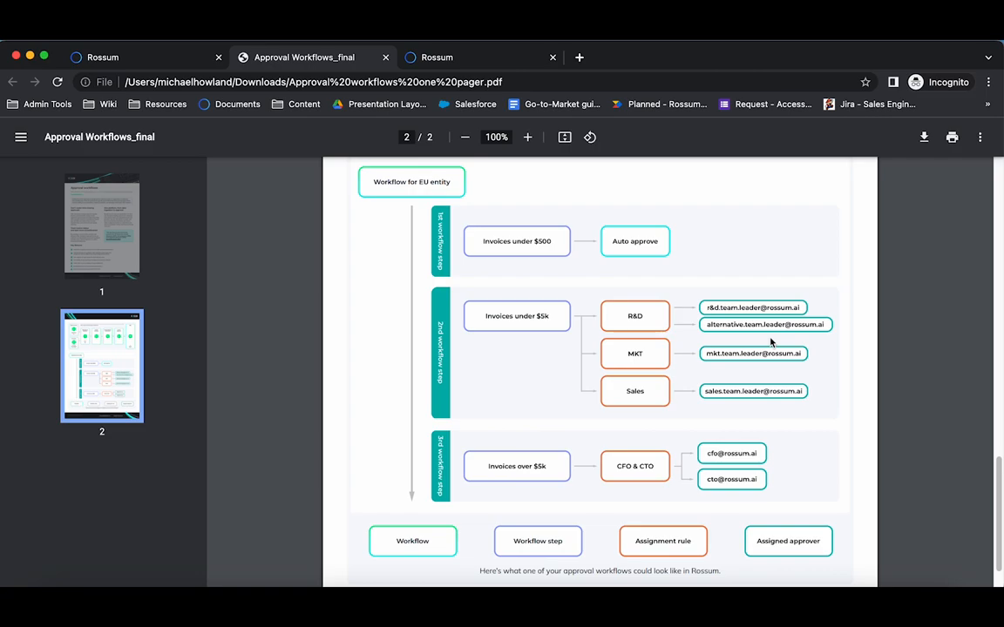
mouse_move(682, 439)
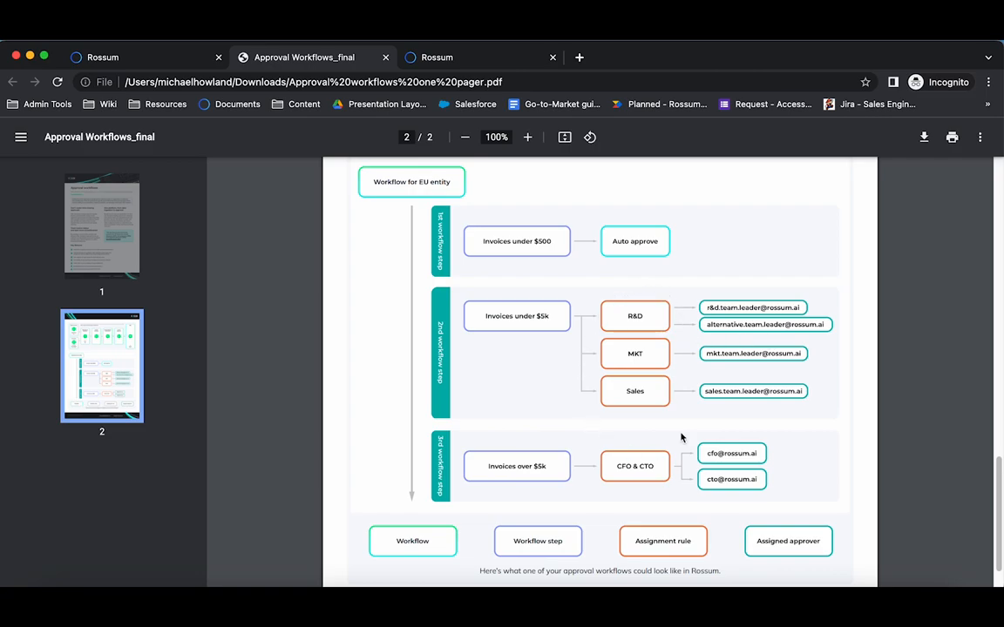
mouse_move(751, 390)
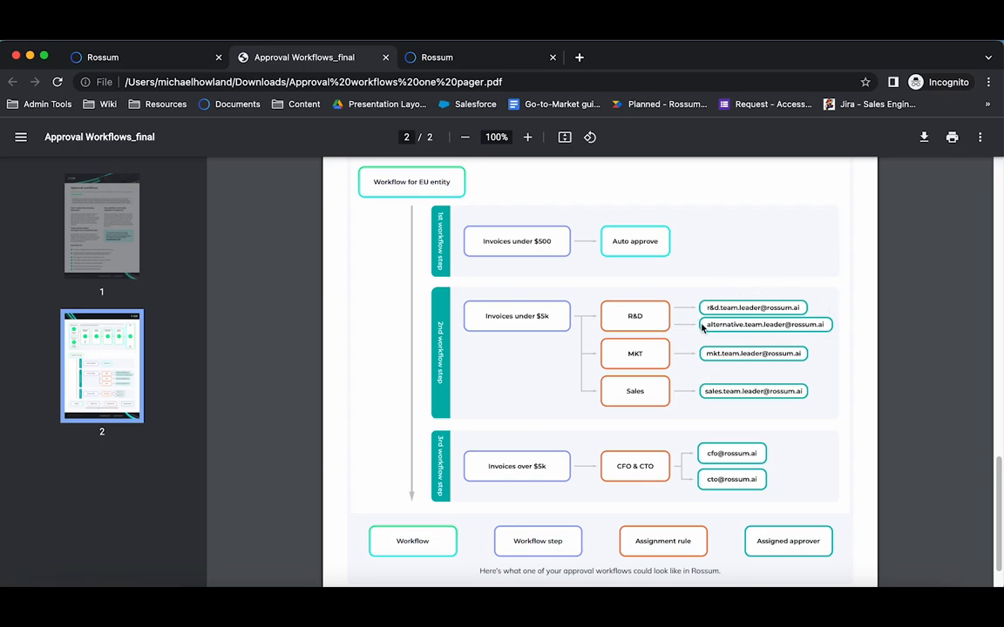
mouse_move(852, 329)
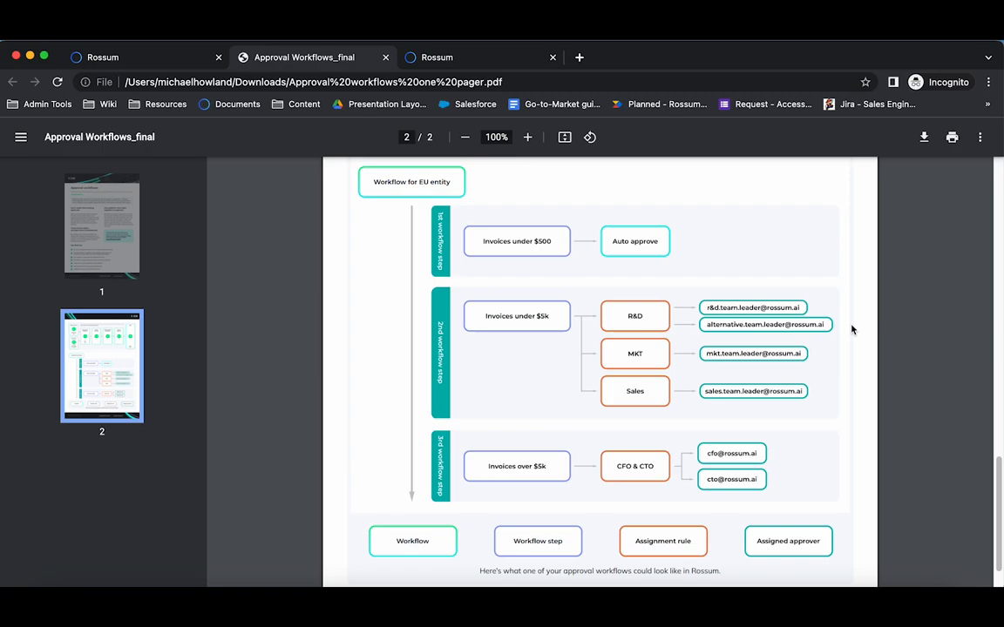
mouse_move(810, 339)
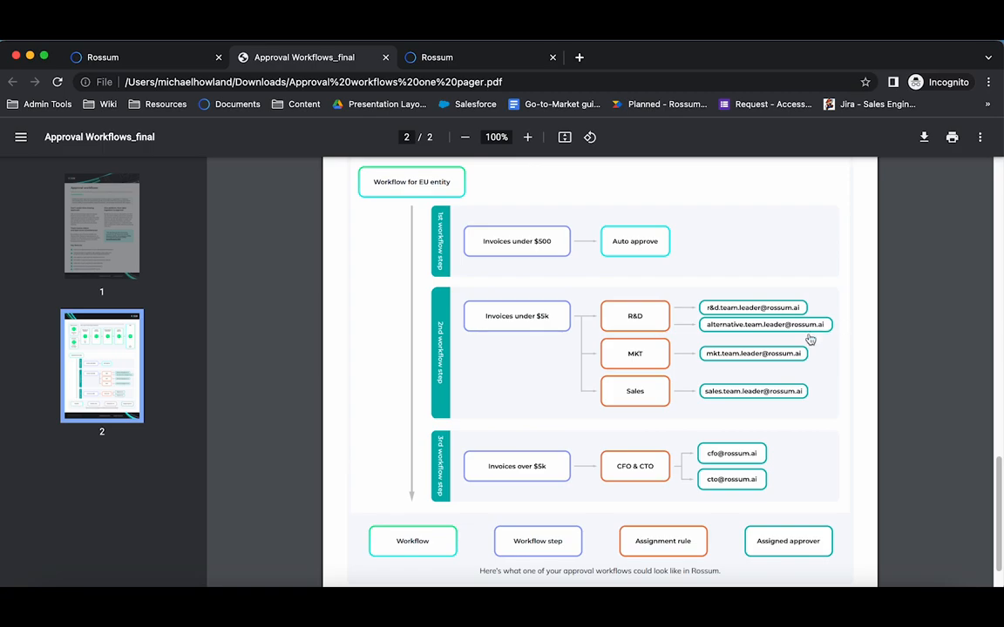
mouse_move(687, 502)
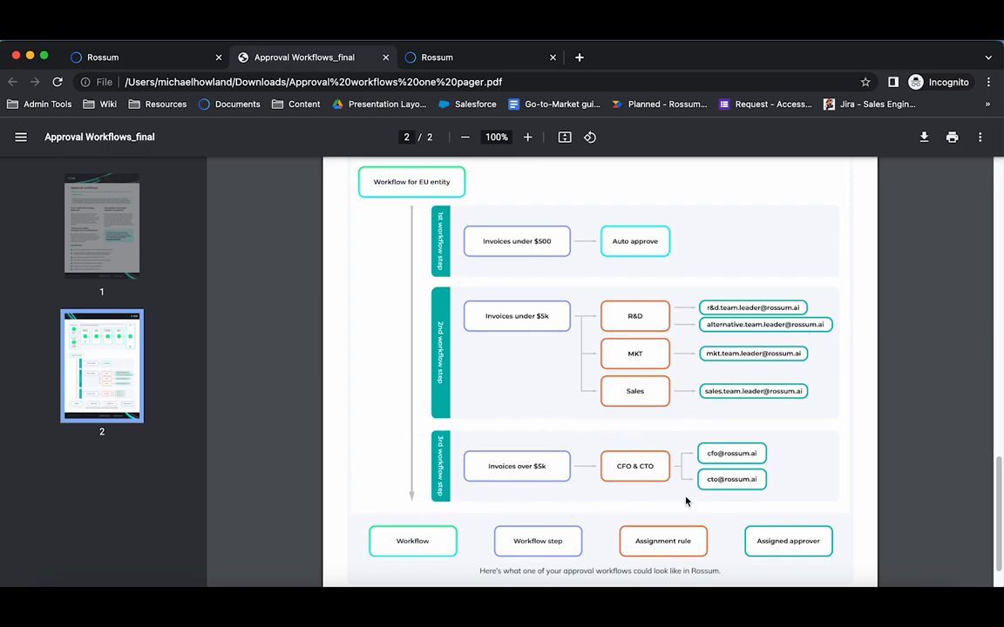
mouse_move(485, 416)
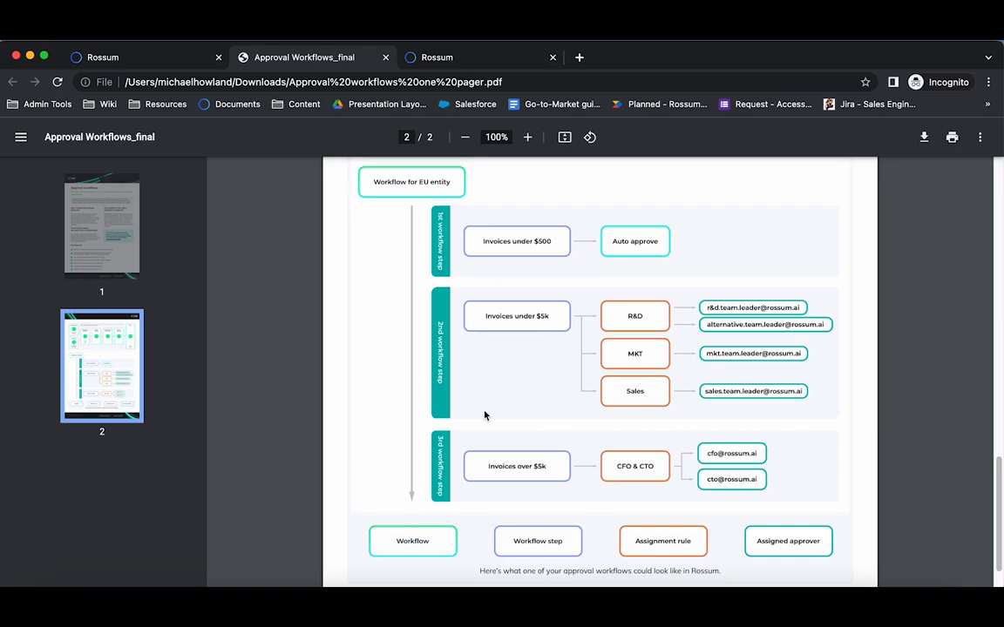